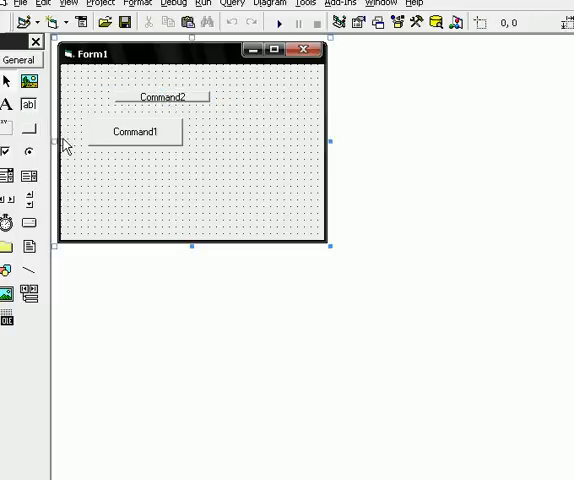
Draw a new small control onto Form1 from the toolbox
drag(105, 176, 148, 193)
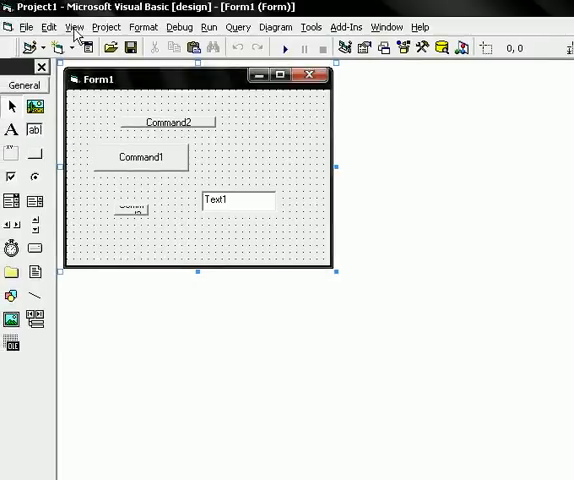
mouse_move(184, 379)
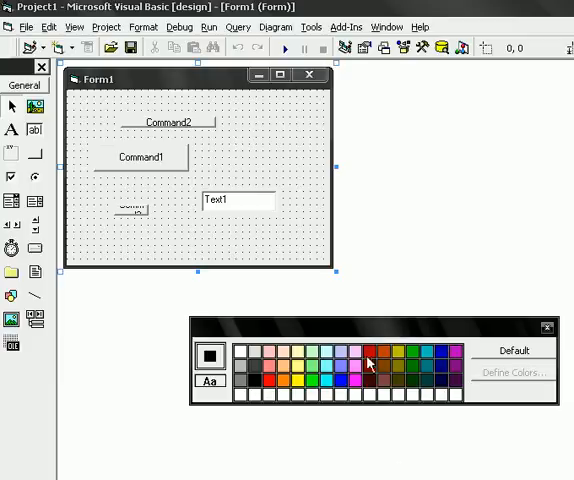
Try a yellow form background and test-run it, then switch to light cyan and close the palette
click(293, 382)
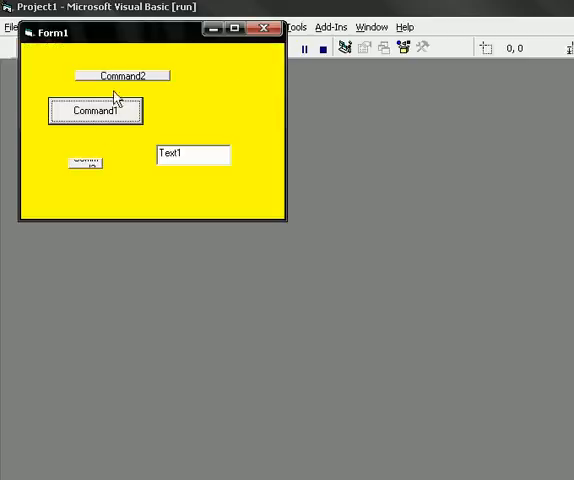
click(310, 50)
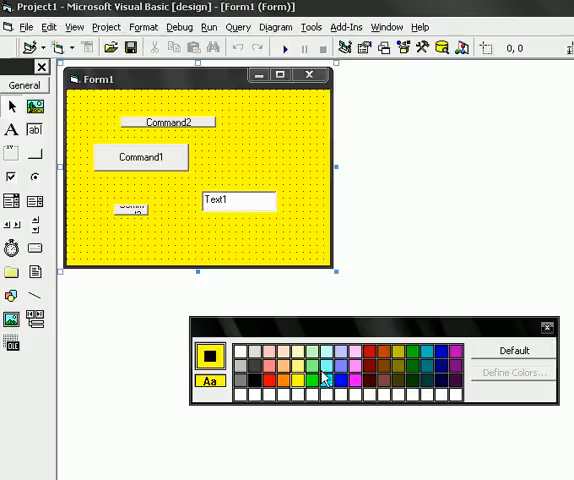
click(284, 48)
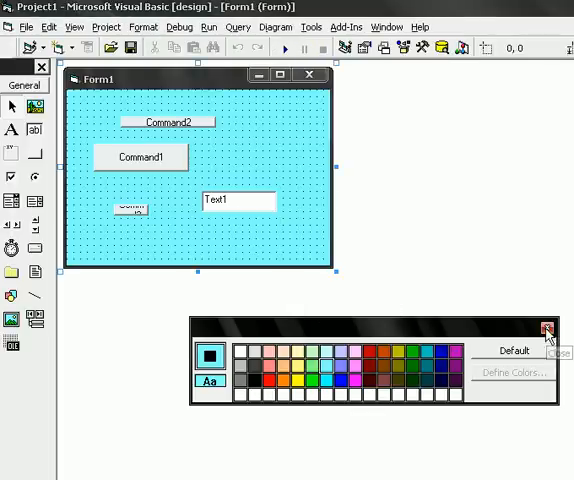
click(546, 329)
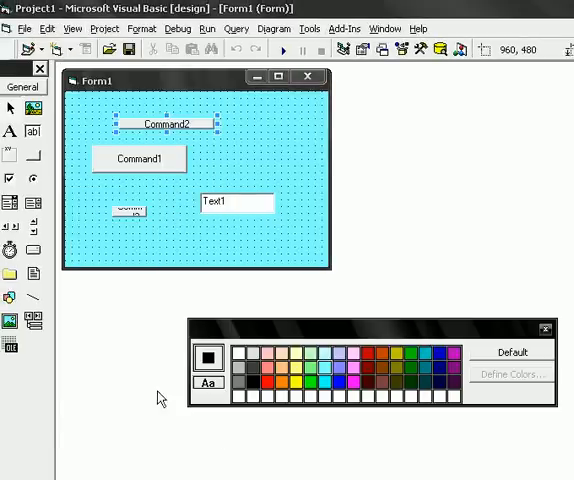
Select the Command1 button on Form1 to show its properties
click(207, 356)
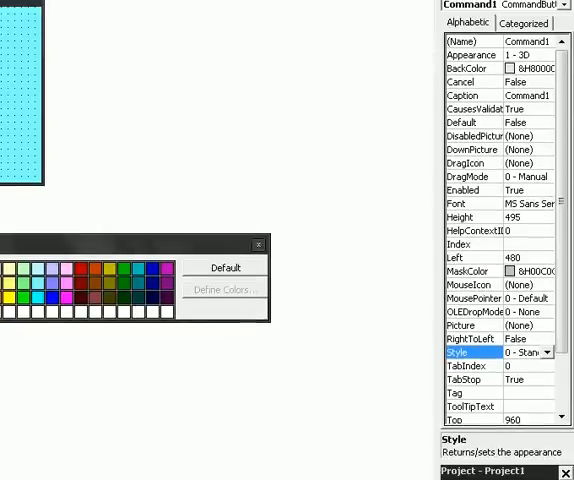
Give the button Graphical style with a red palette background, then change Command3's Style
click(520, 352)
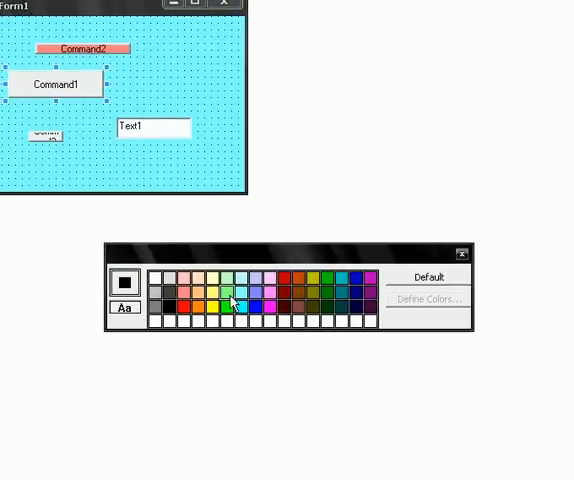
click(233, 303)
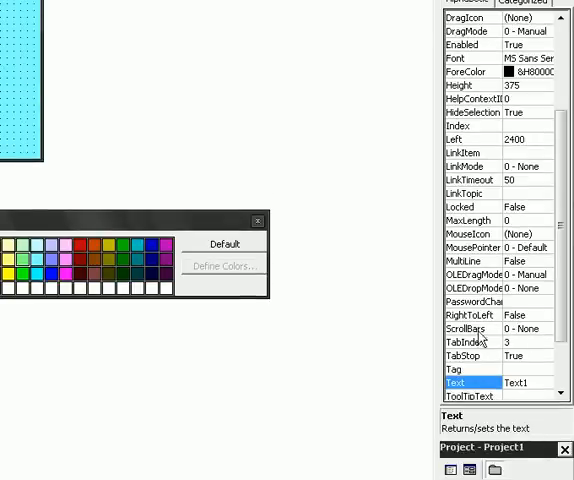
click(470, 139)
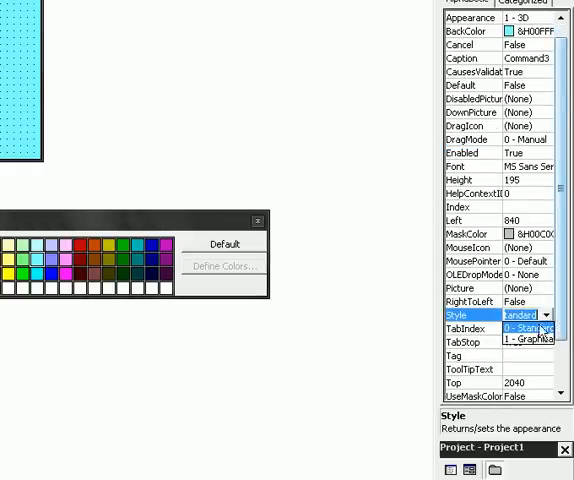
click(521, 339)
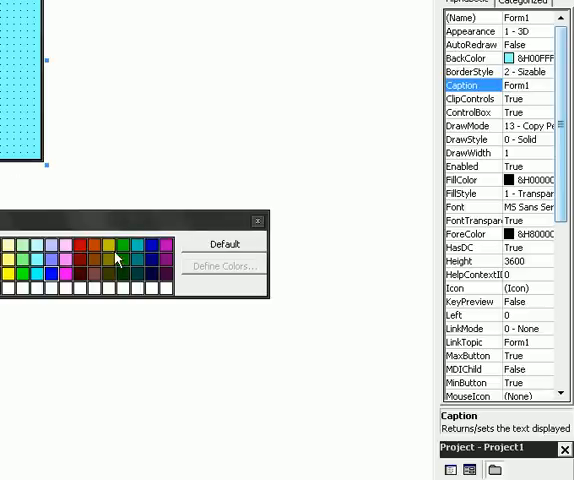
Apply the olive-yellow swatch as Form1's background colour
click(110, 245)
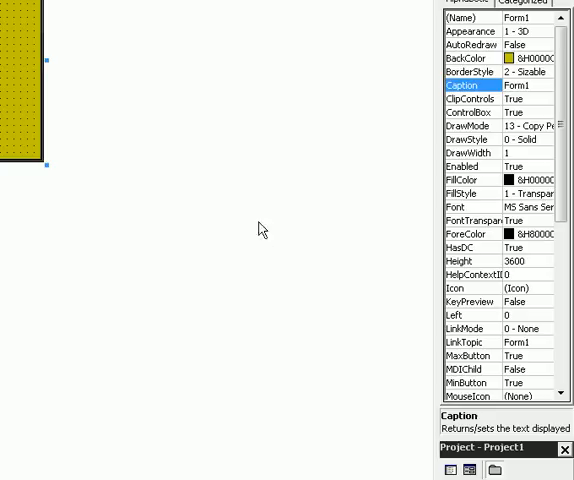
mouse_move(92, 413)
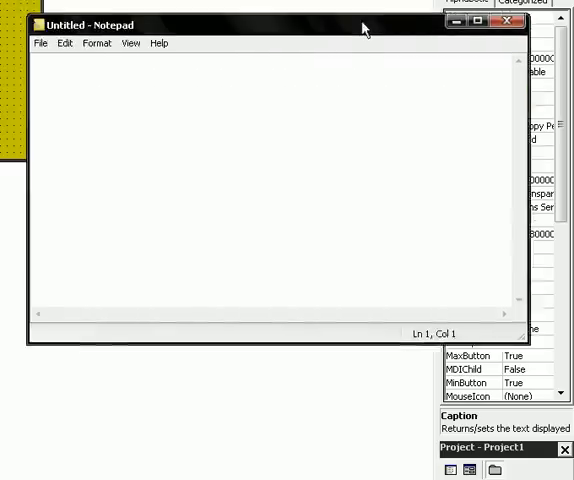
Type 'song name :Linkin Park : In the end' into Notepad
text(song na)
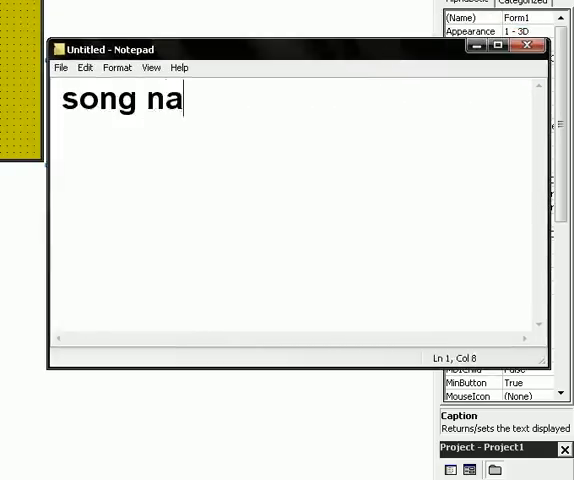
text(me :)
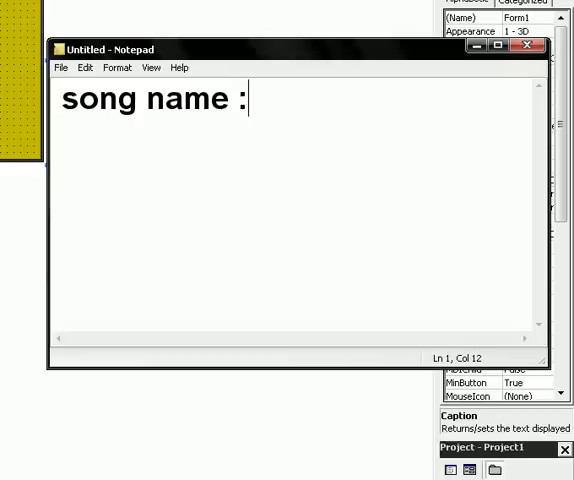
text(Linki)
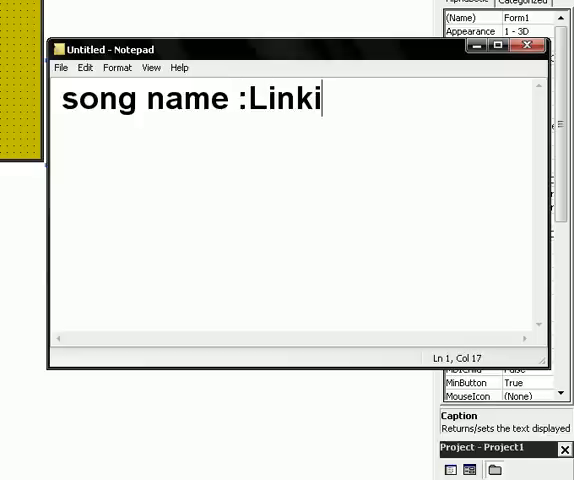
text(n Park)
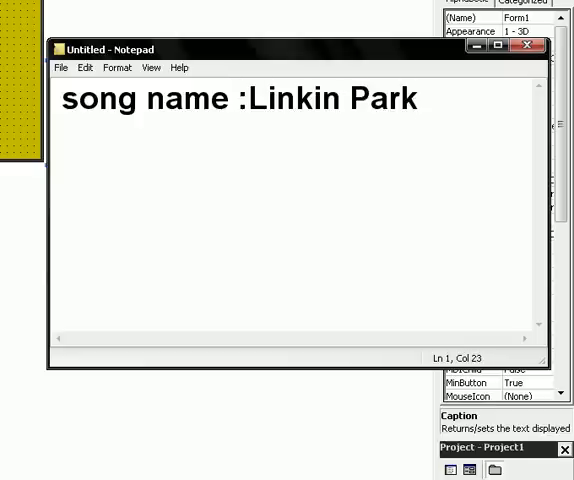
text(:)
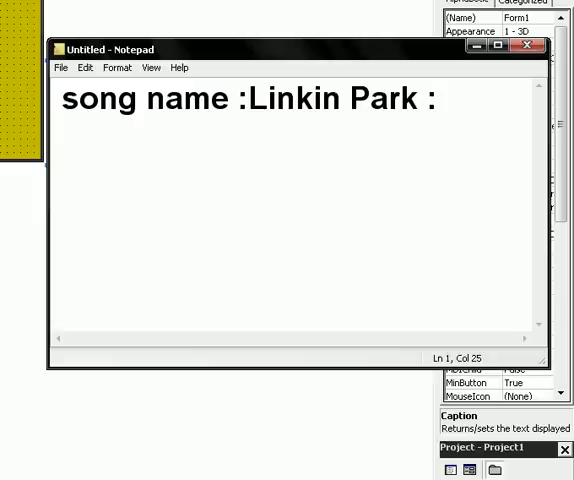
text(In)
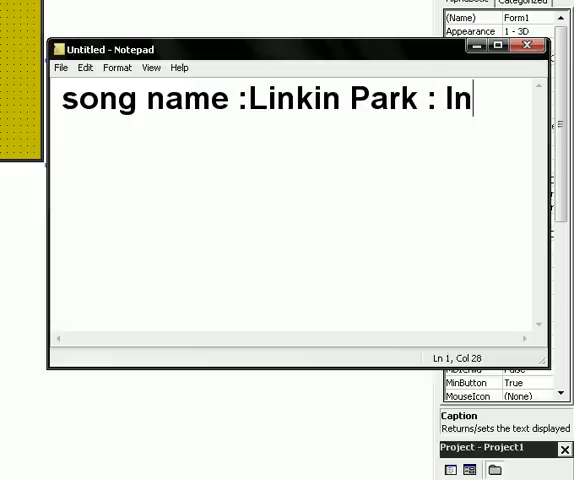
text(the end)
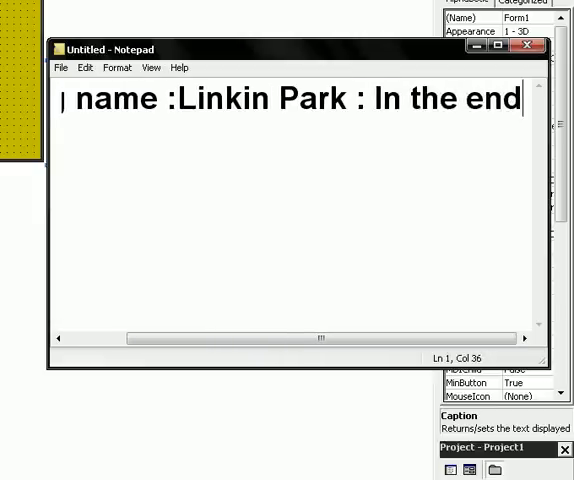